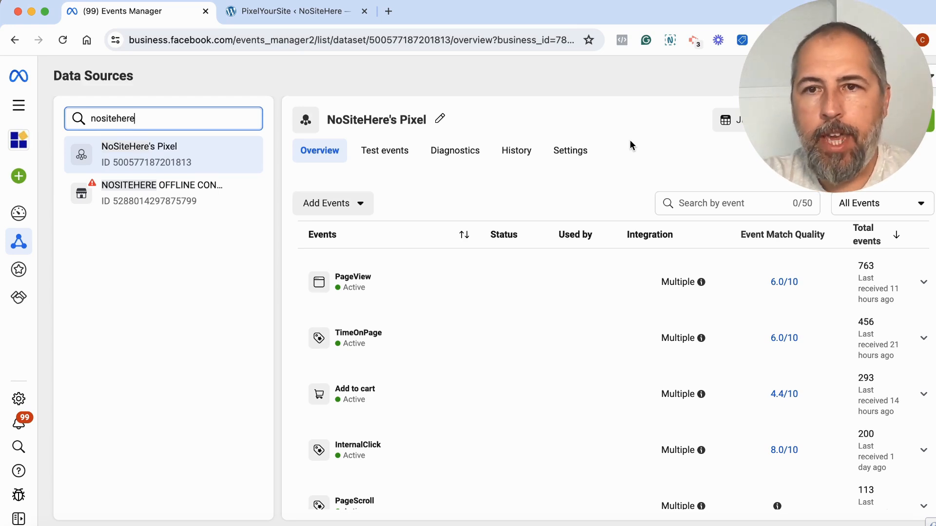
pyautogui.moveTo(806, 277)
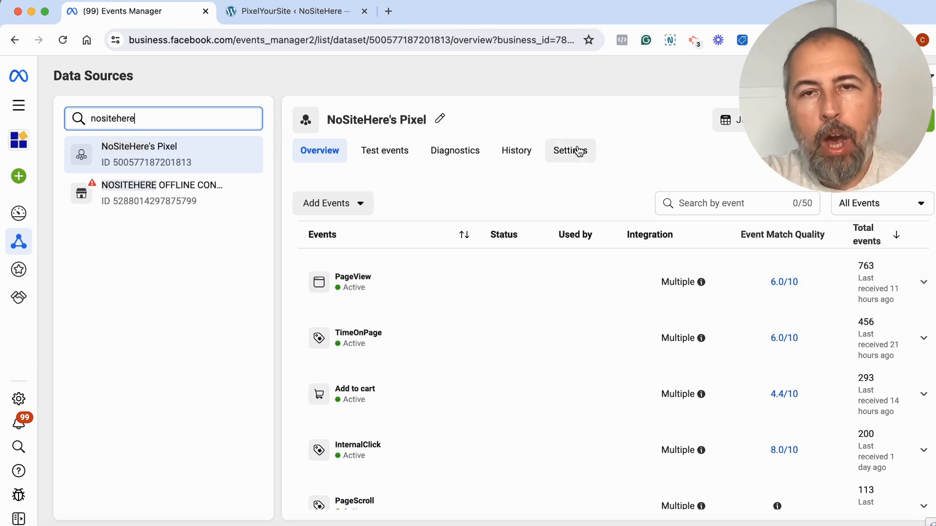
pyautogui.moveTo(601, 147)
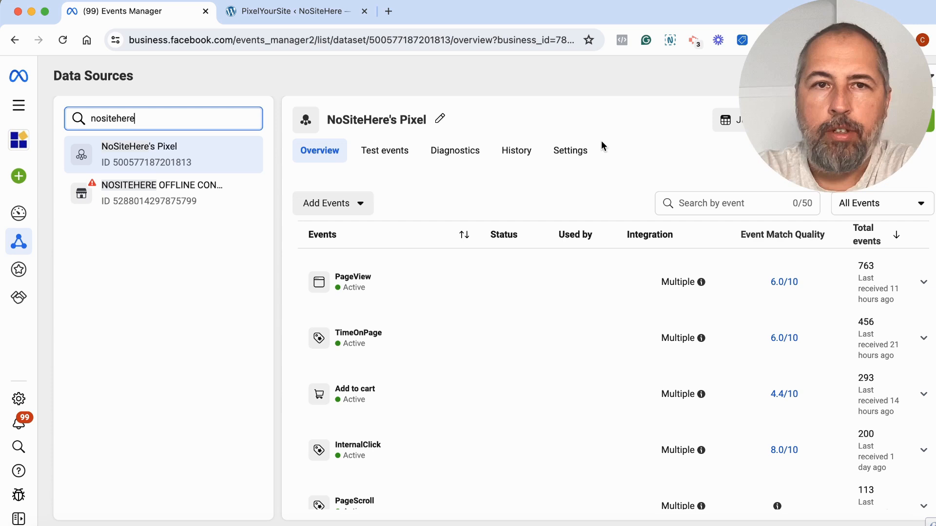
# - Switch to the PixelYourSite Pro dashboard in WordPress and scroll down it
pyautogui.click(292, 11)
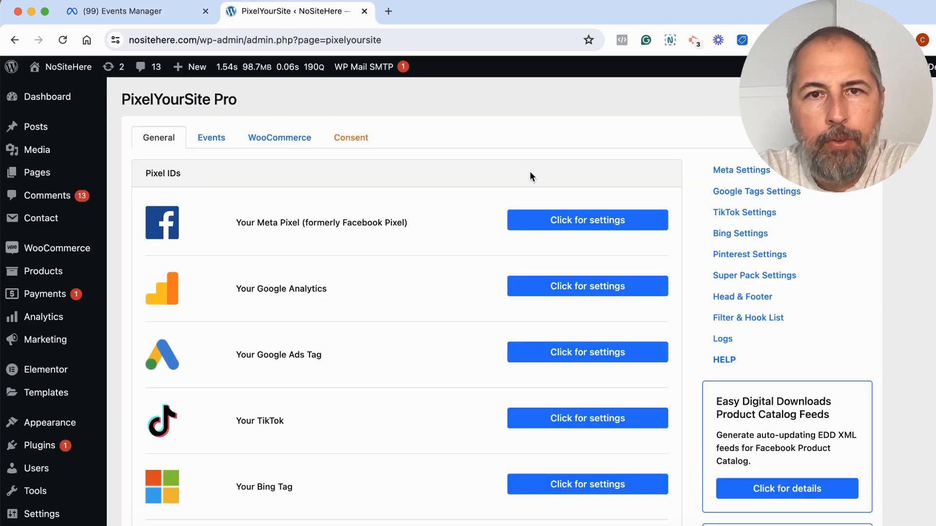
pyautogui.scroll(-3)
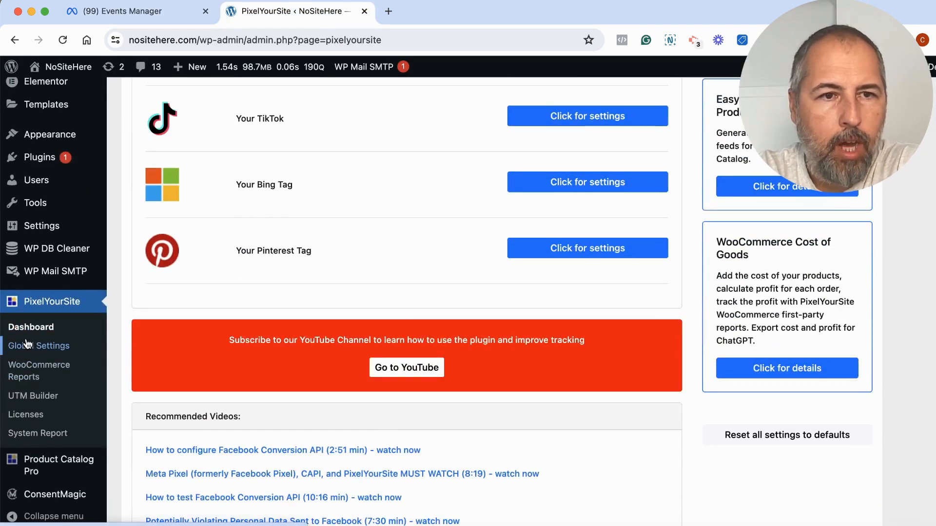
# - Show PixelYourSite Global Settings with Use external_id and transient WP storage enabled, 180-day cookie expiry
pyautogui.click(39, 345)
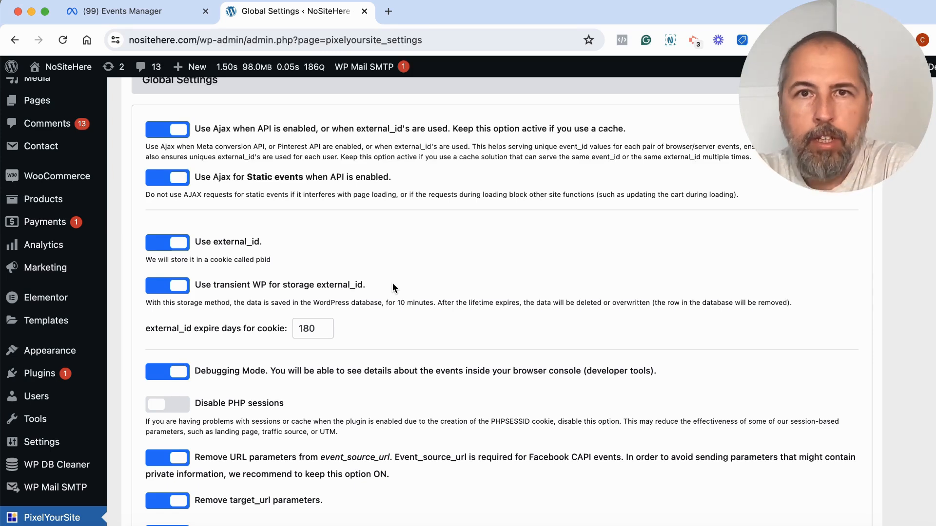
pyautogui.moveTo(255, 283)
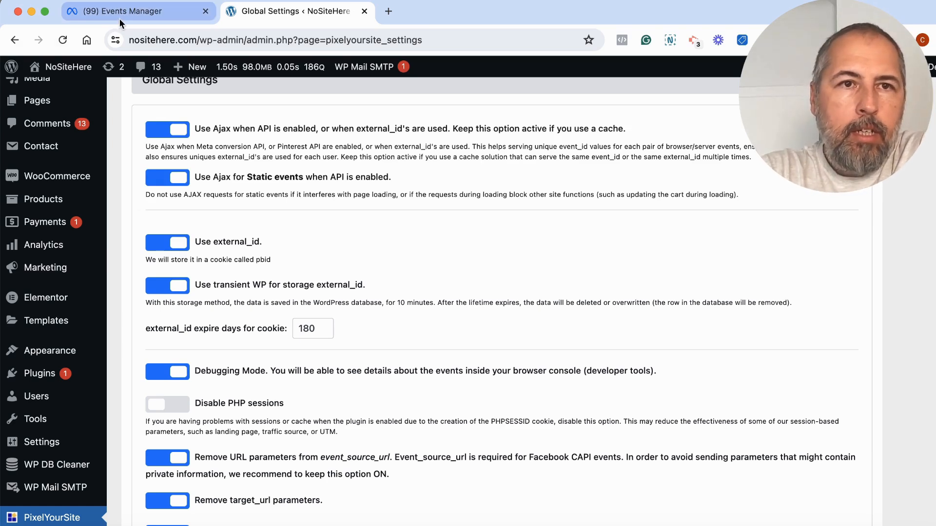
# - Return to NoSiteHere's Pixel overview and review match quality scores for events like PageScroll and Login
pyautogui.click(123, 11)
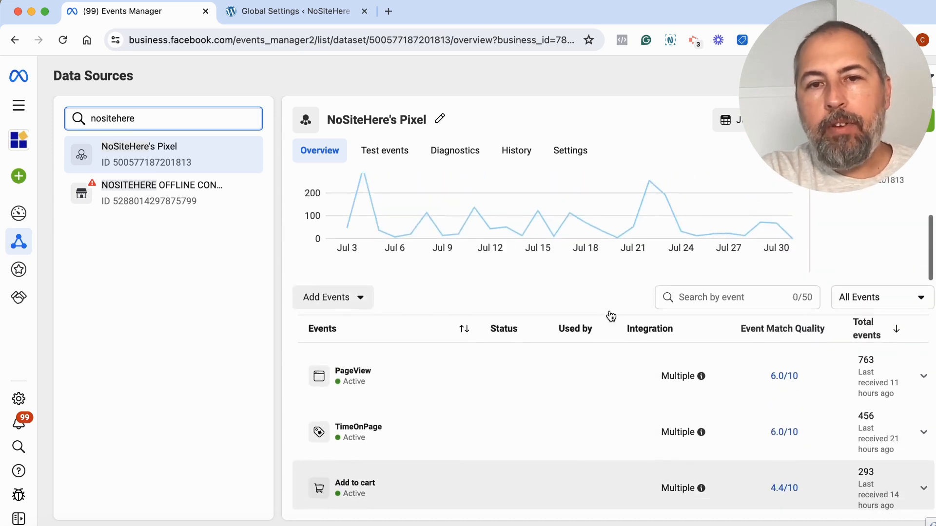
pyautogui.scroll(-3)
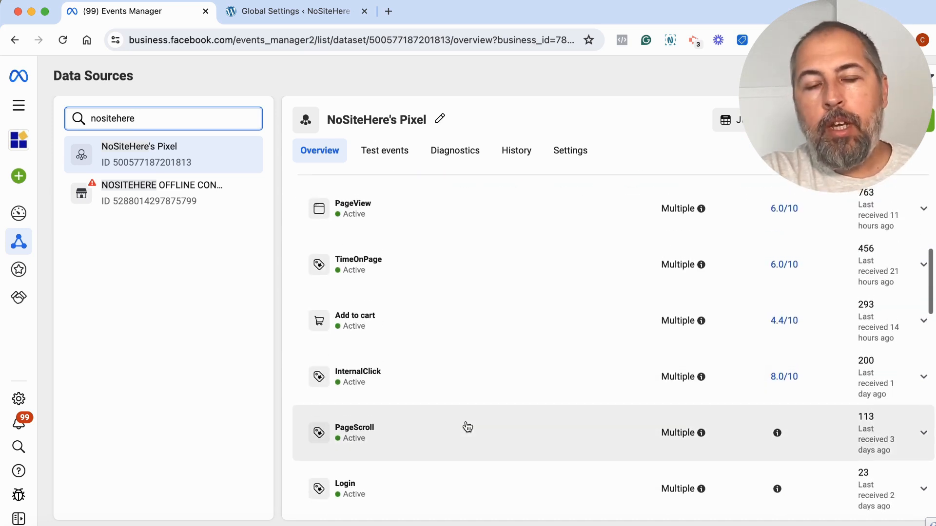